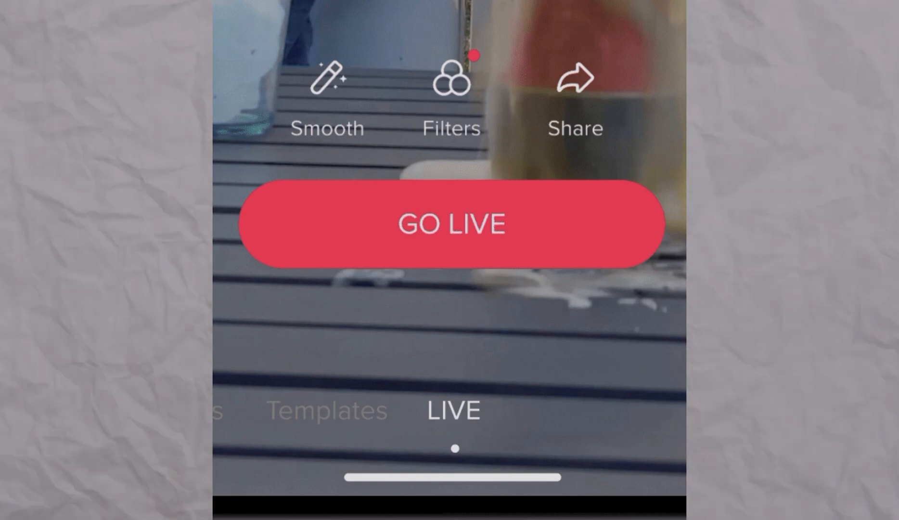
Start the LIVE broadcast with GO LIVE so viewers can join and send gifts.
{"action": "left_click", "coordinate": [450, 223]}
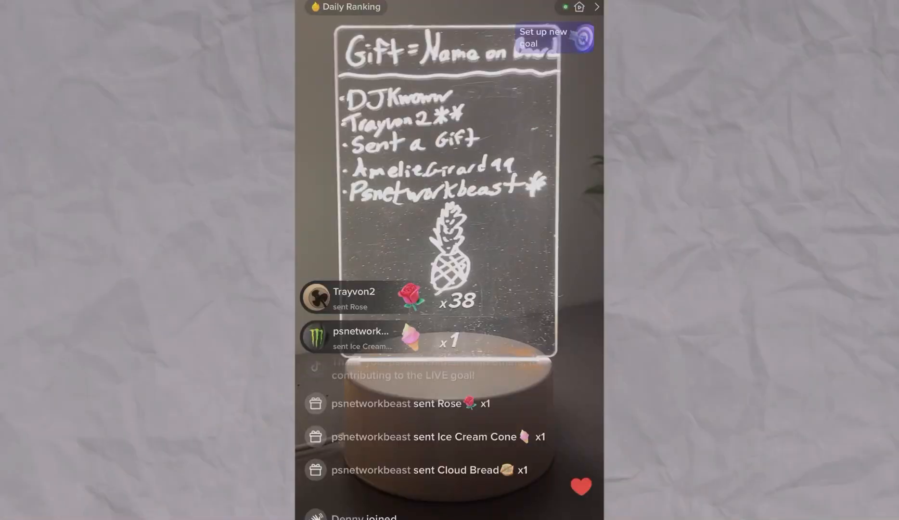